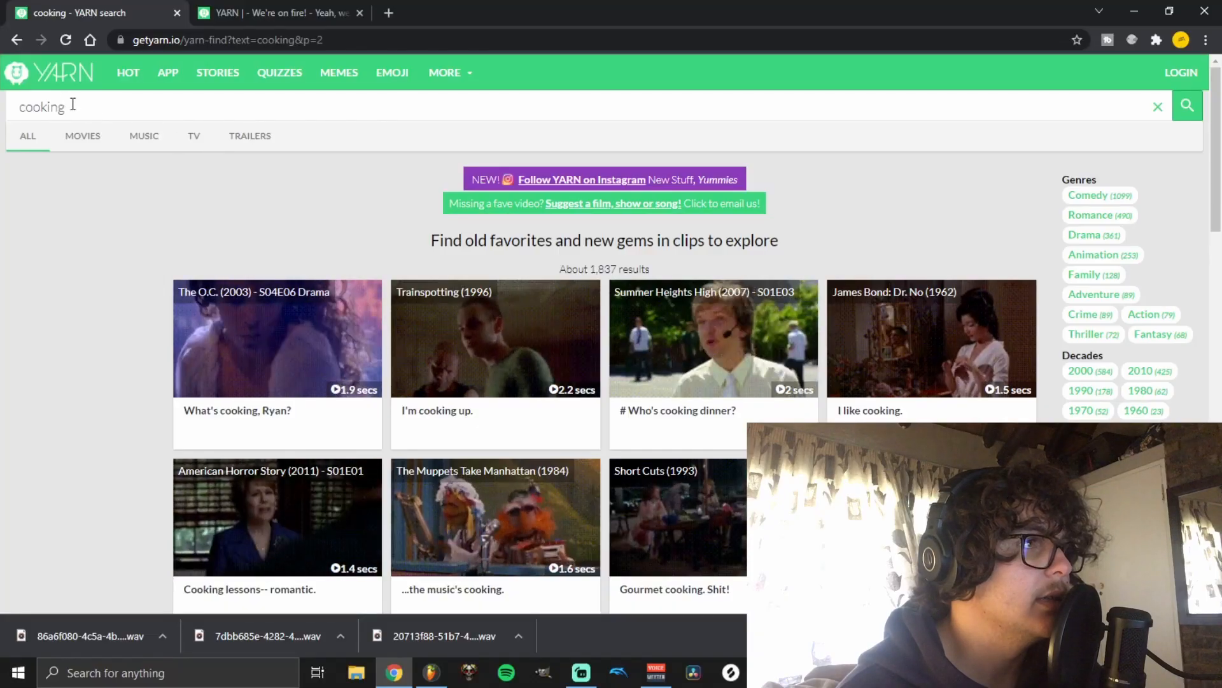
Step: Browse the YARN results to the Tango & Cash 'We're on fire! - Yeah, we're cooking now!' clip
scroll("down", 3)
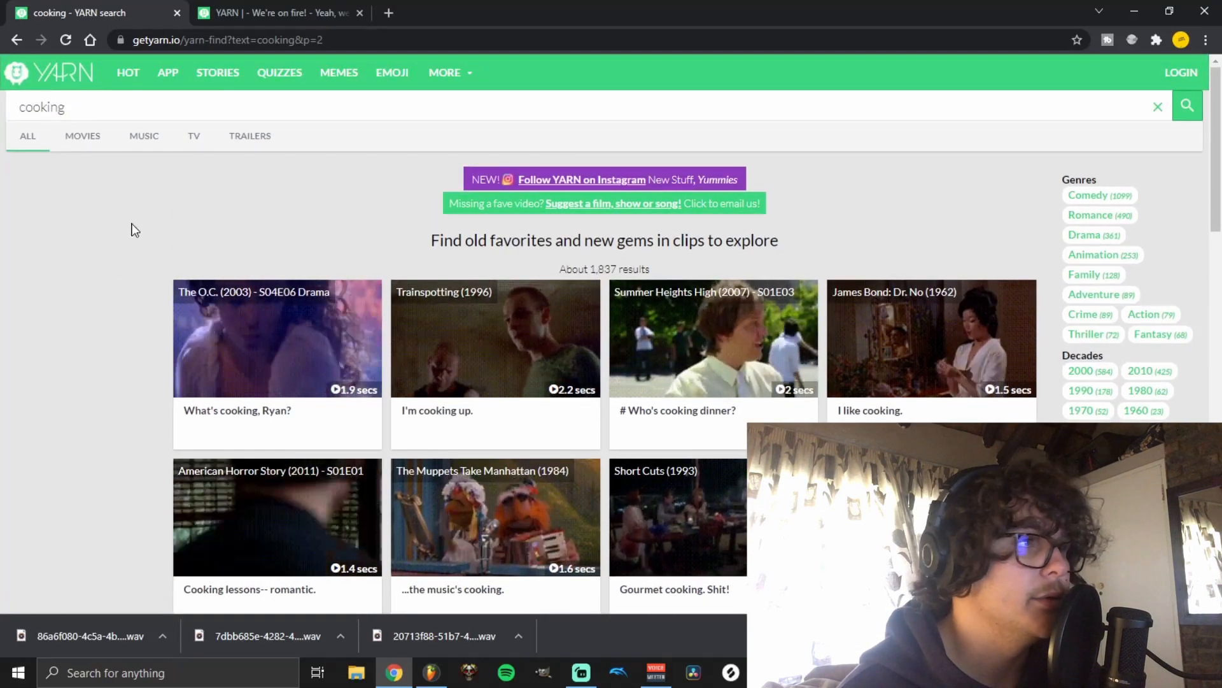
triple_click(41, 106)
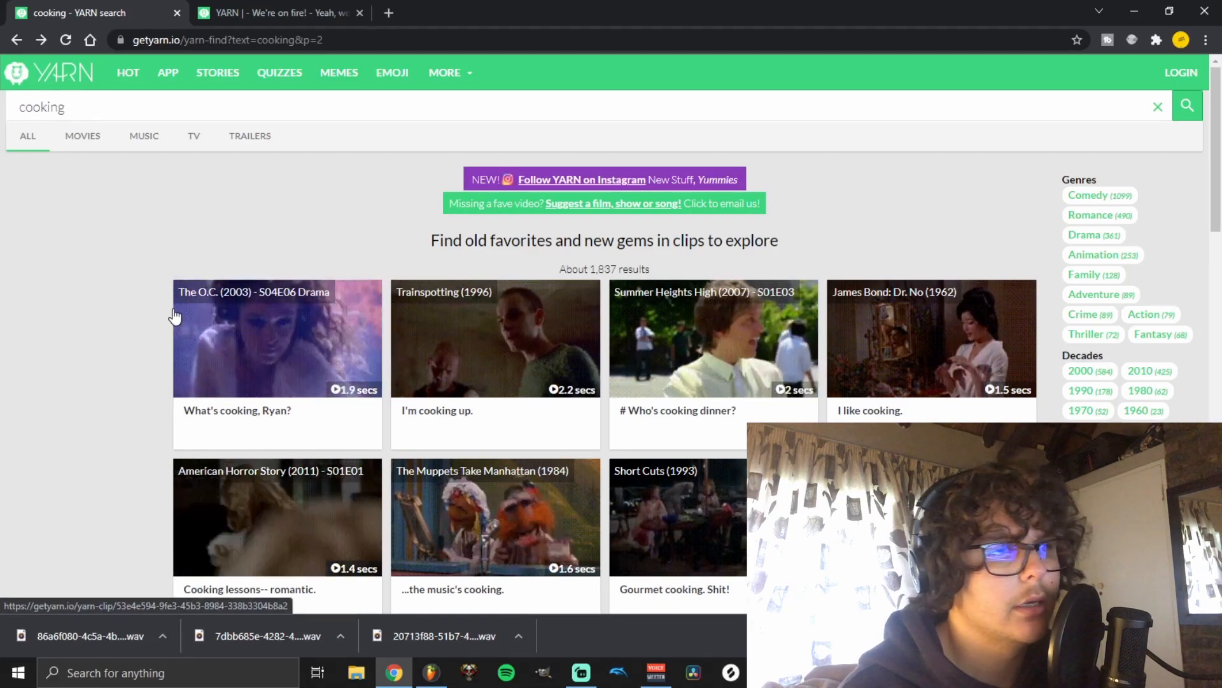
scroll("down", 3)
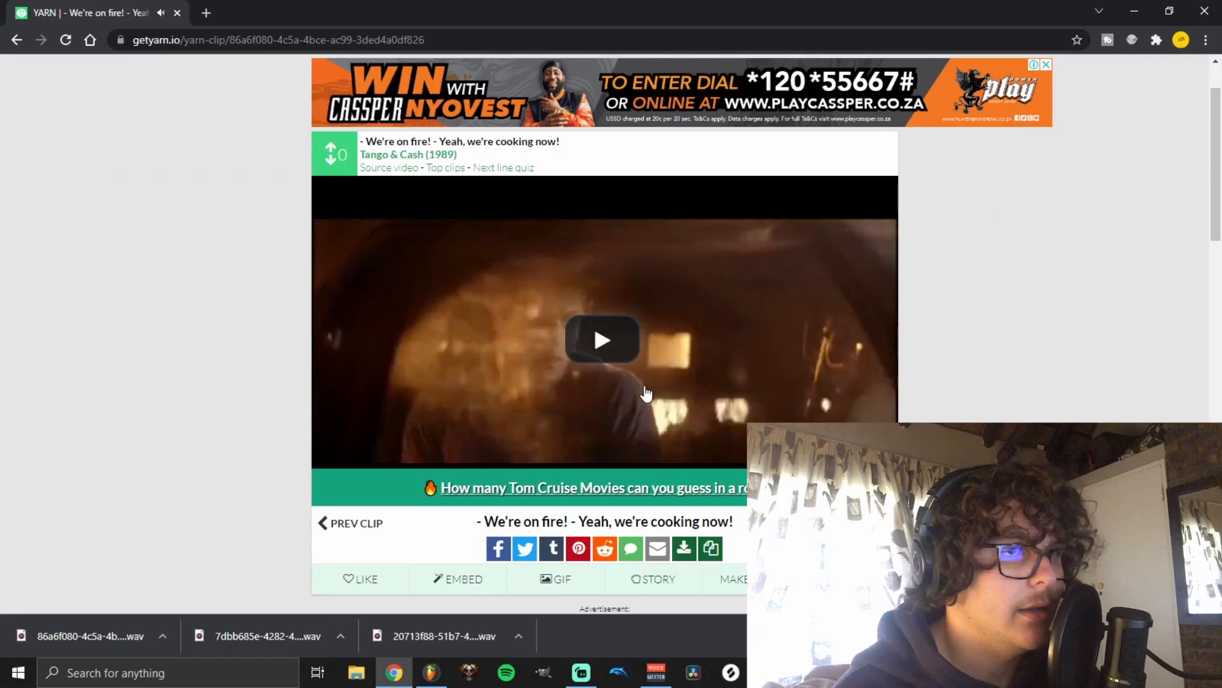
Step: Save the playing Tango & Cash video to Downloads with a .wav file name
right_click(646, 392)
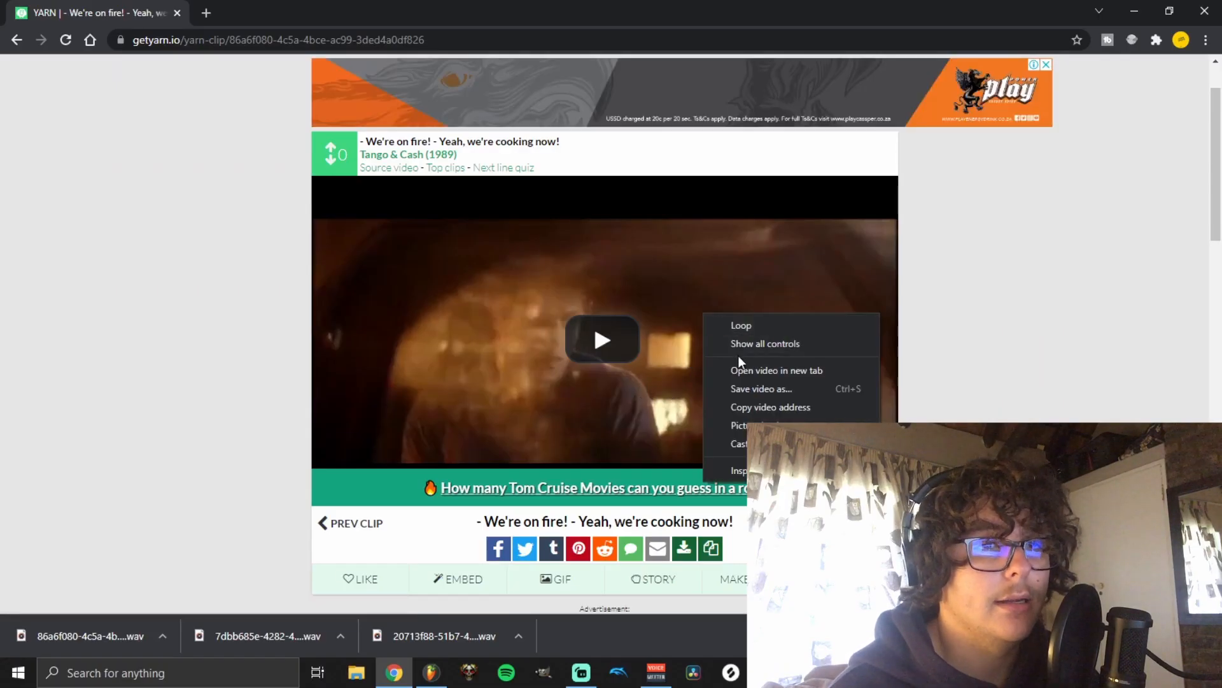
left_click(761, 388)
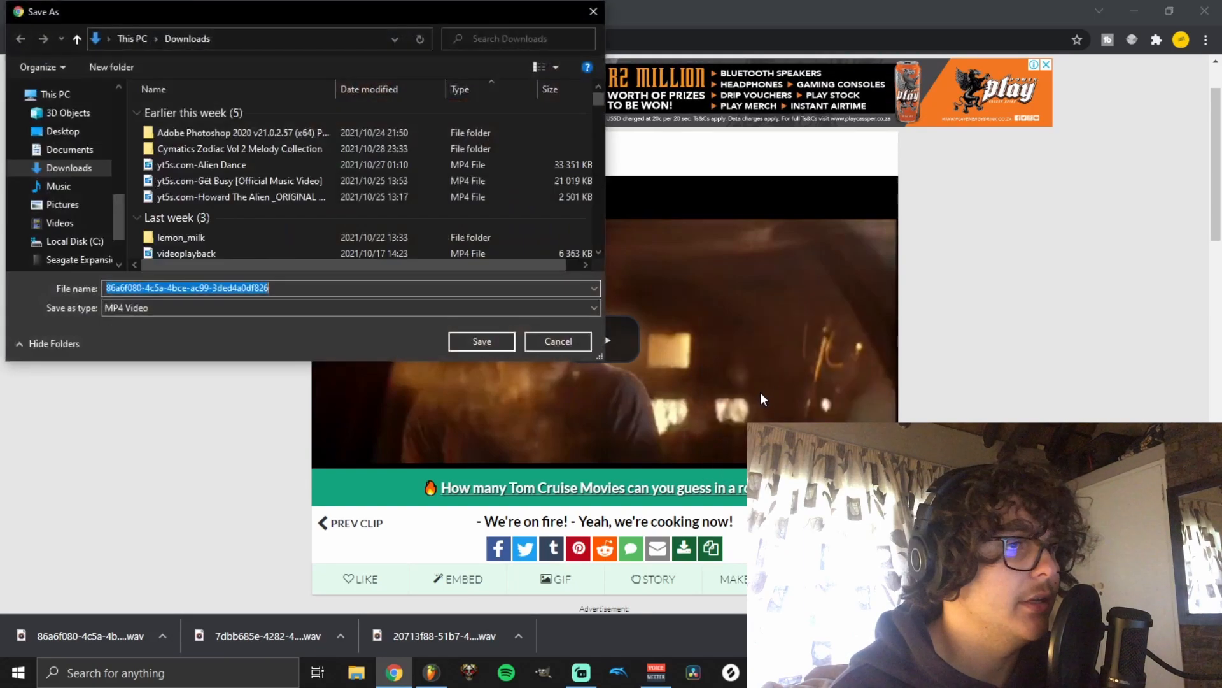
left_click(351, 288)
type(".wav")
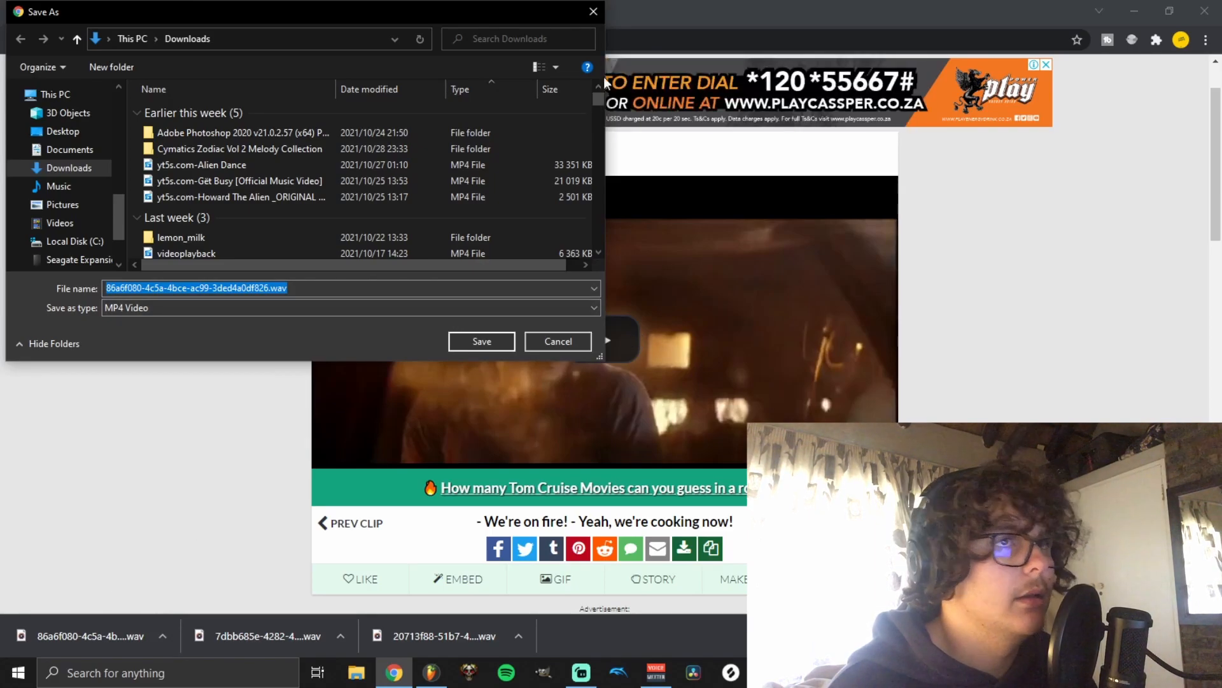
left_click(558, 341)
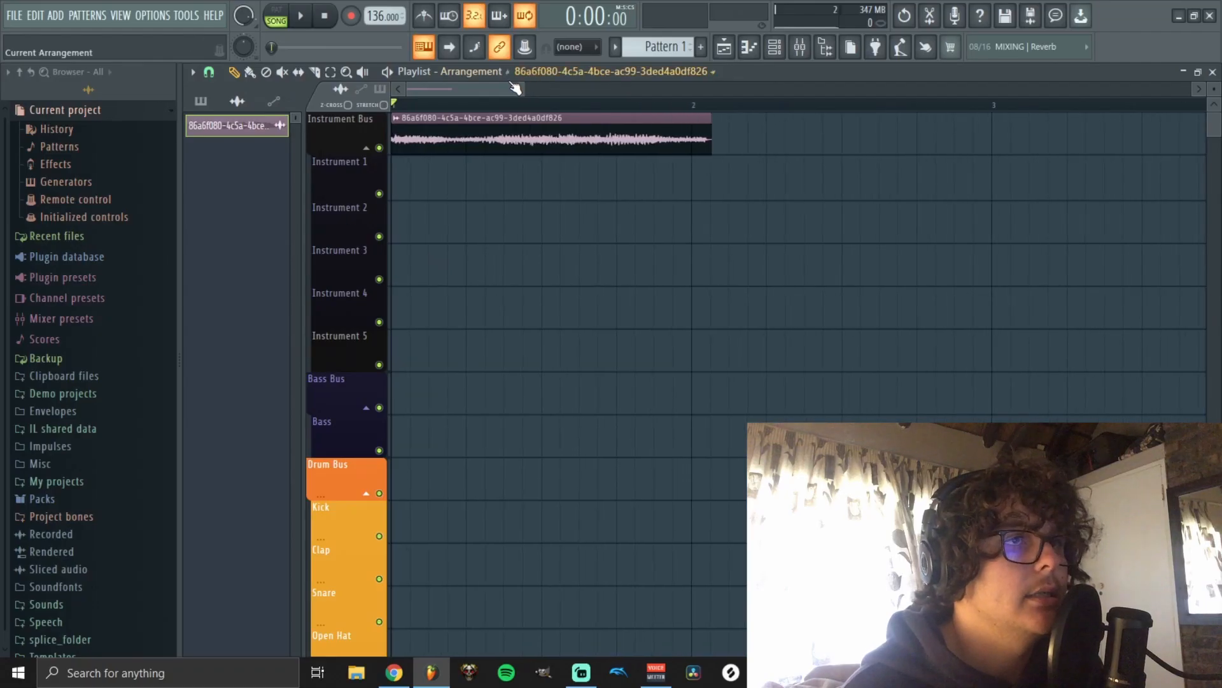
Step: Zoom in on the clip and shape a short Volume multiplier fade-in at its start
left_click_drag(546, 137, 604, 134)
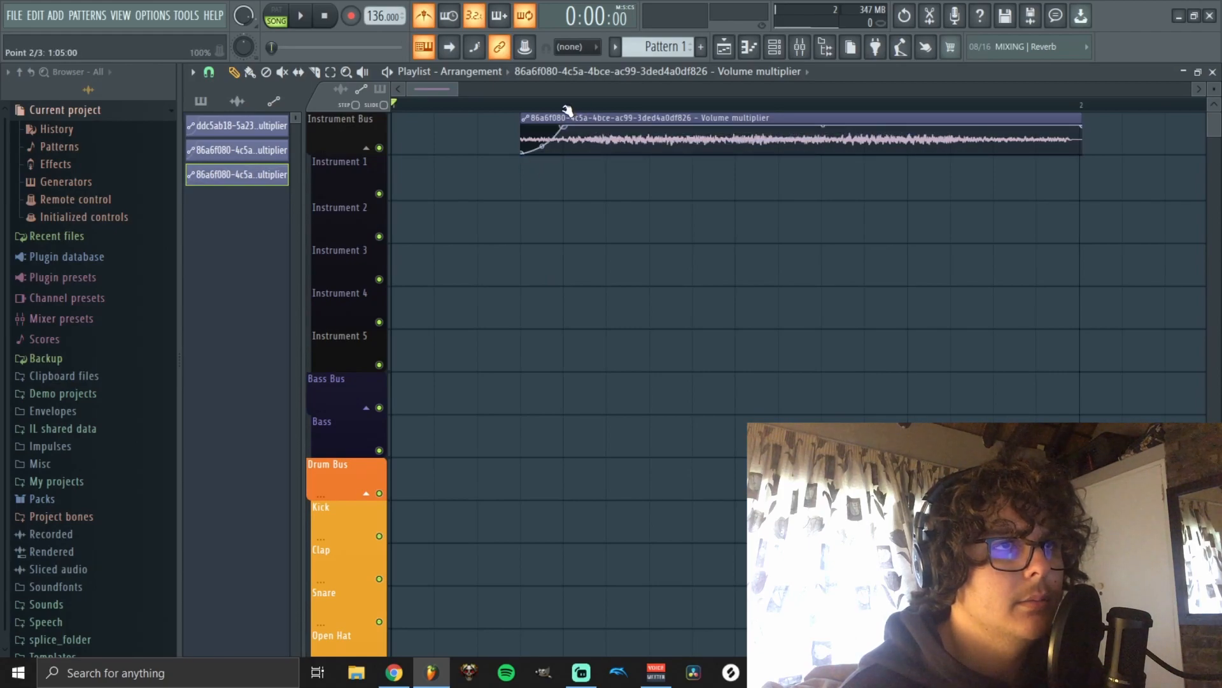
left_click(300, 16)
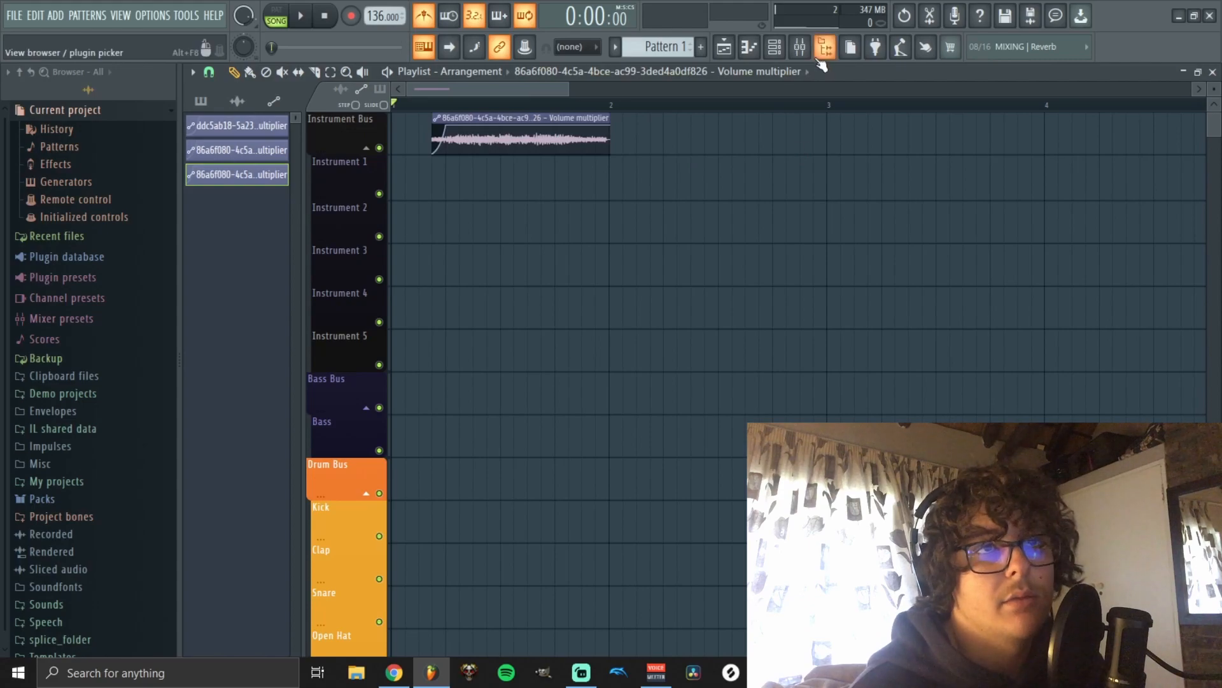
Step: Open the Mixer and the Master track's Fruity parametric EQ 2 plugin
left_click(825, 46)
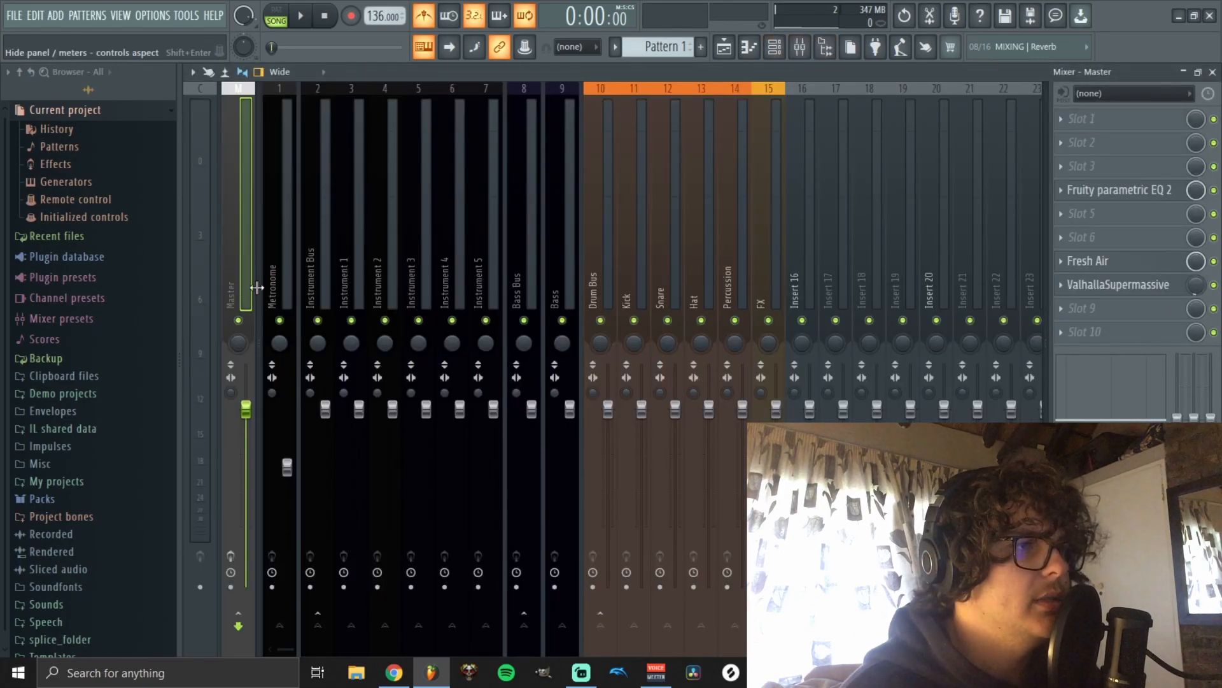
left_click(1120, 190)
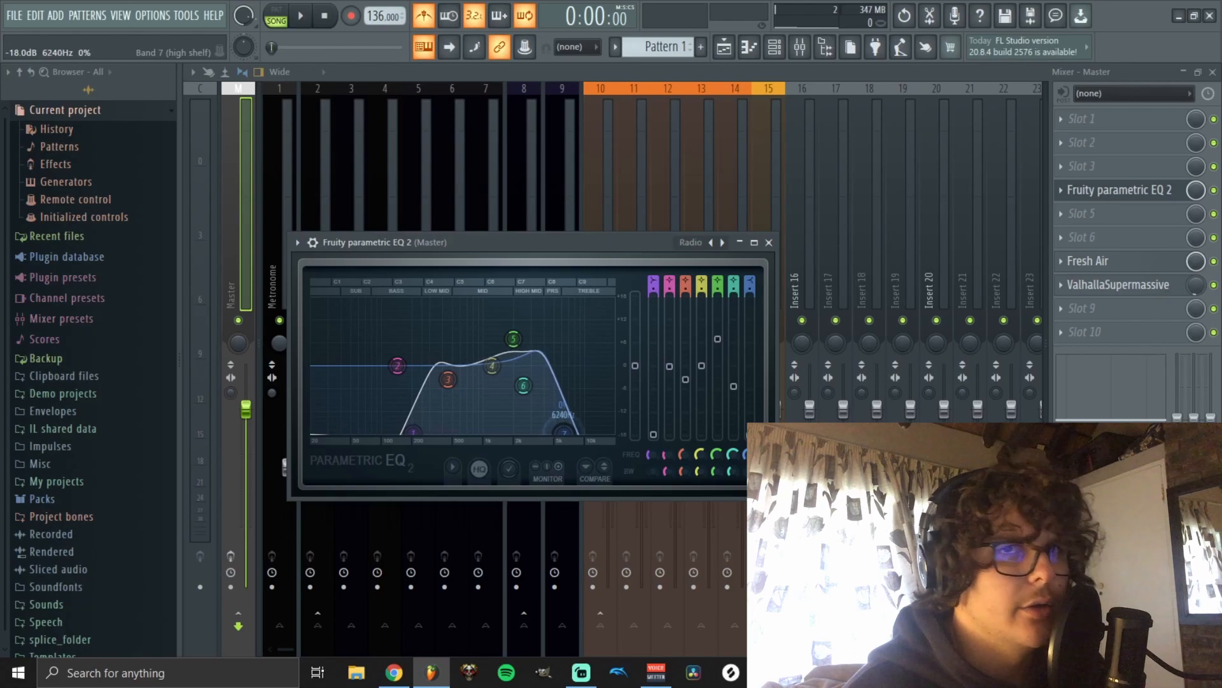
Step: Turn Master Fresh Air up to mid air 36 and high air 44, then close it
left_click(1088, 260)
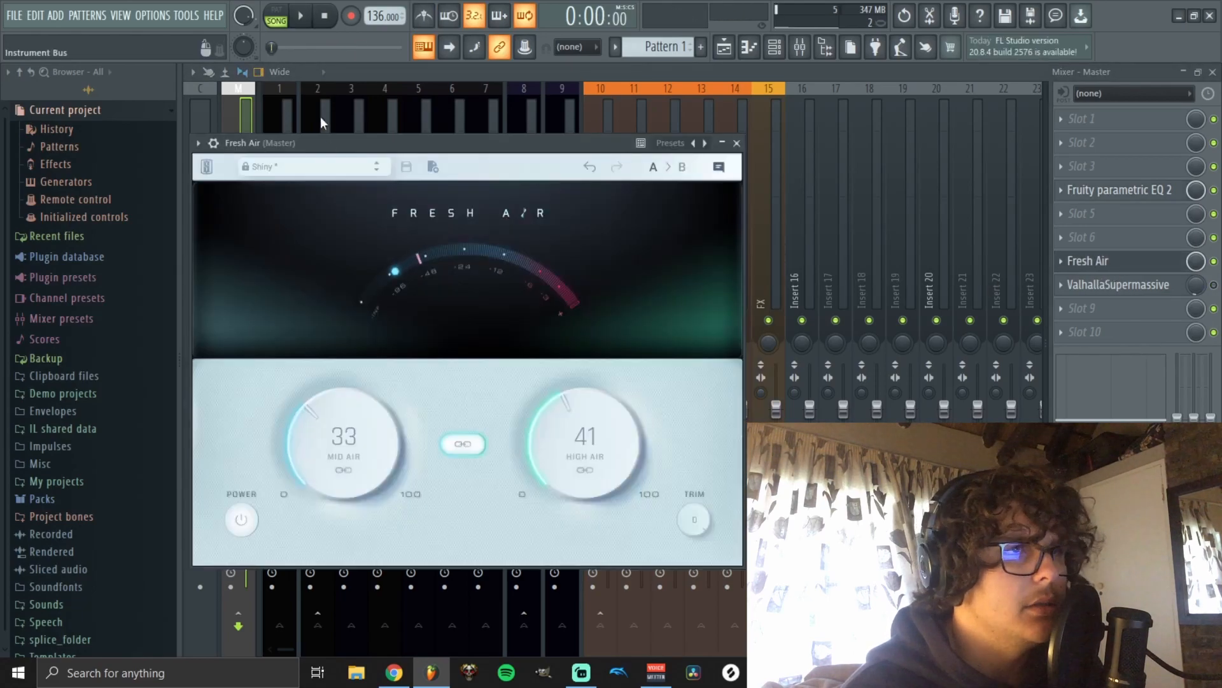
left_click_drag(260, 142, 334, 101)
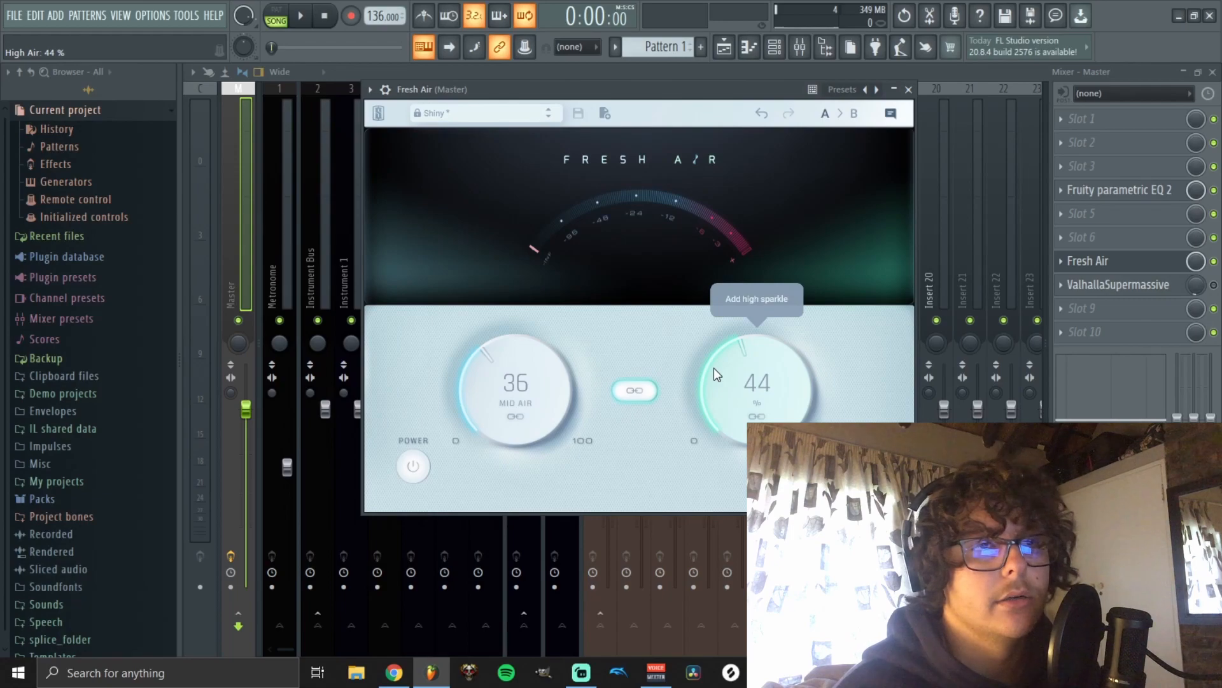
left_click(907, 89)
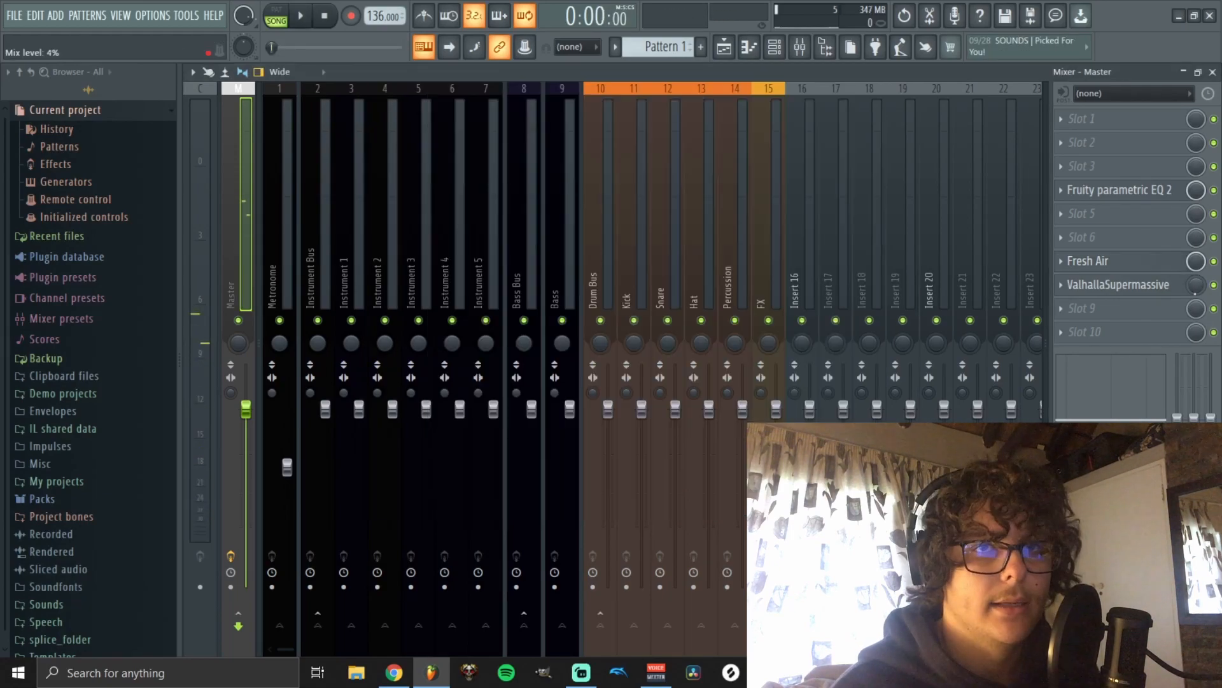
Step: Automate Delay bank Mix and TapeStop Trigger, then place the rendered Tag video.wav in the playlist
left_click(1118, 284)
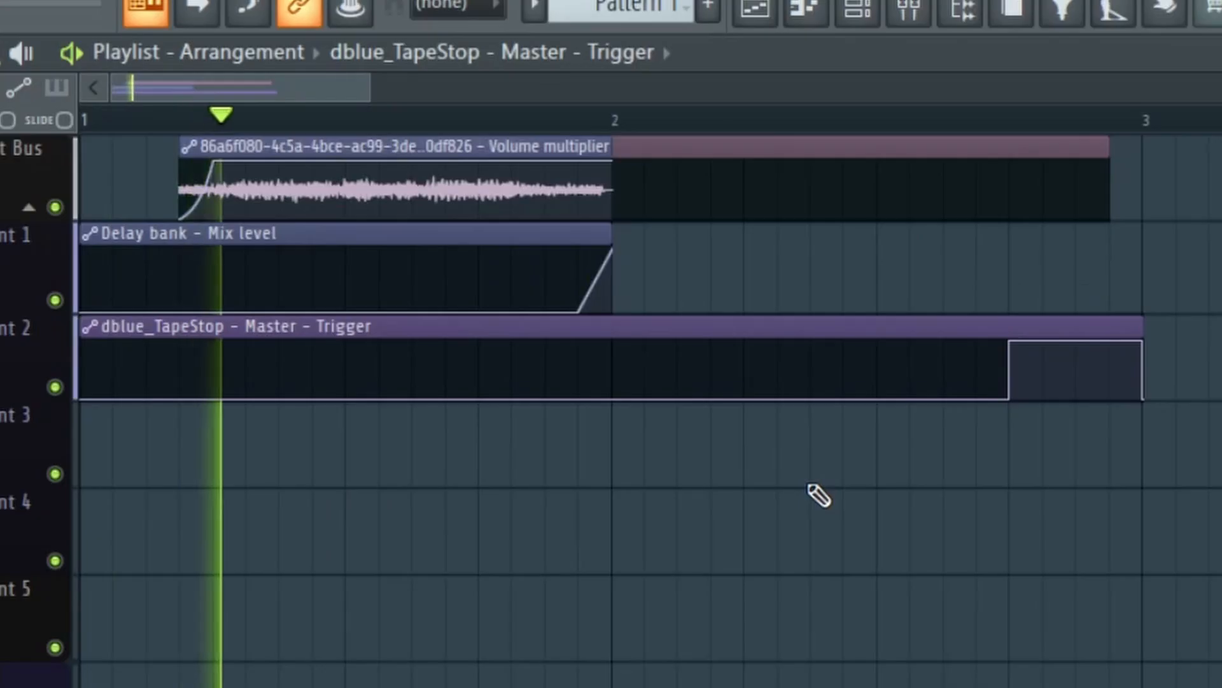
left_click(817, 115)
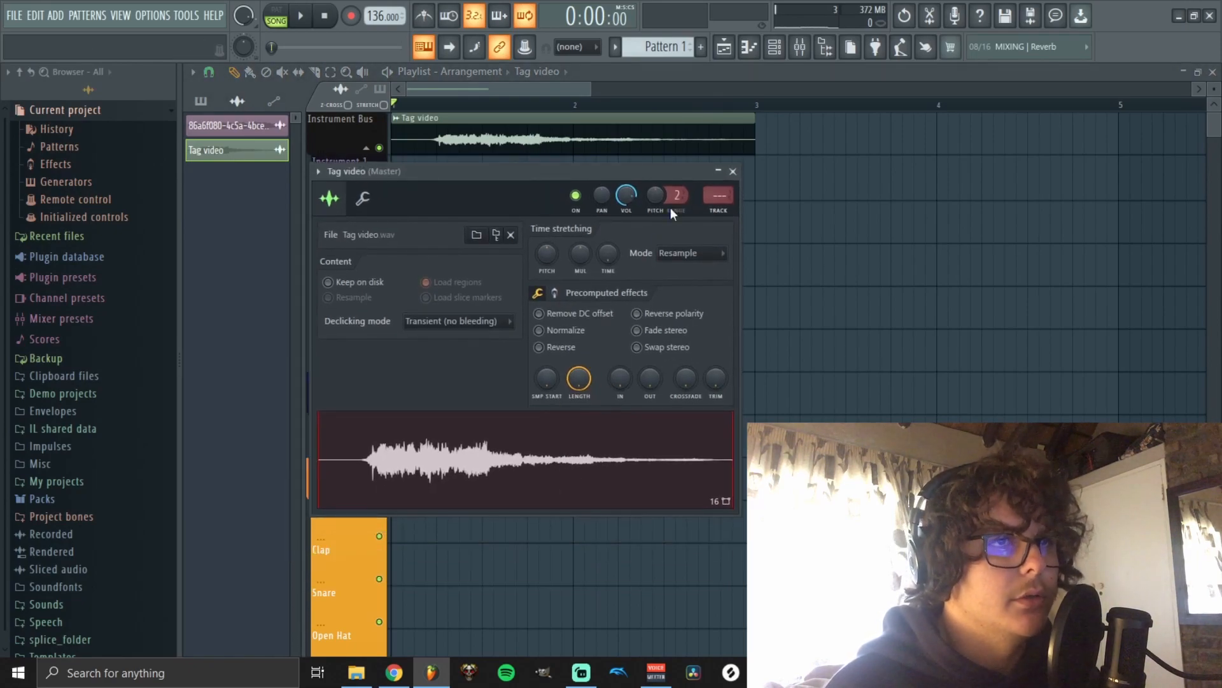
mouse_move(731, 171)
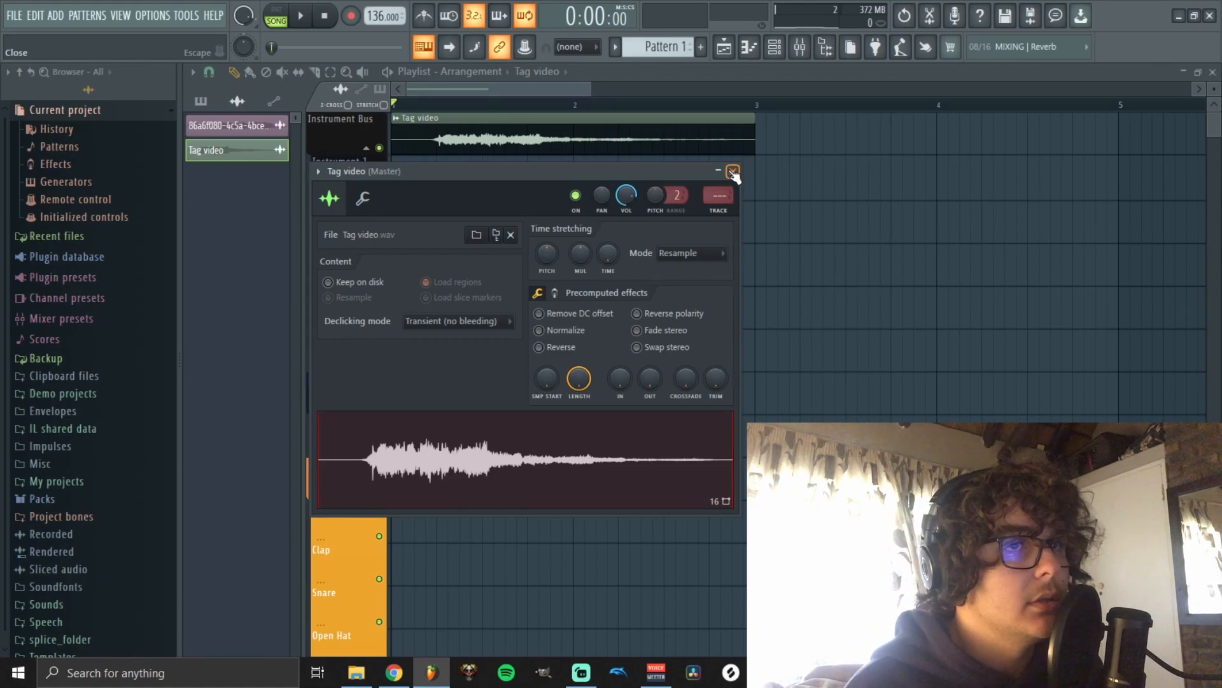
Step: Close the Tag video channel settings window
left_click(732, 170)
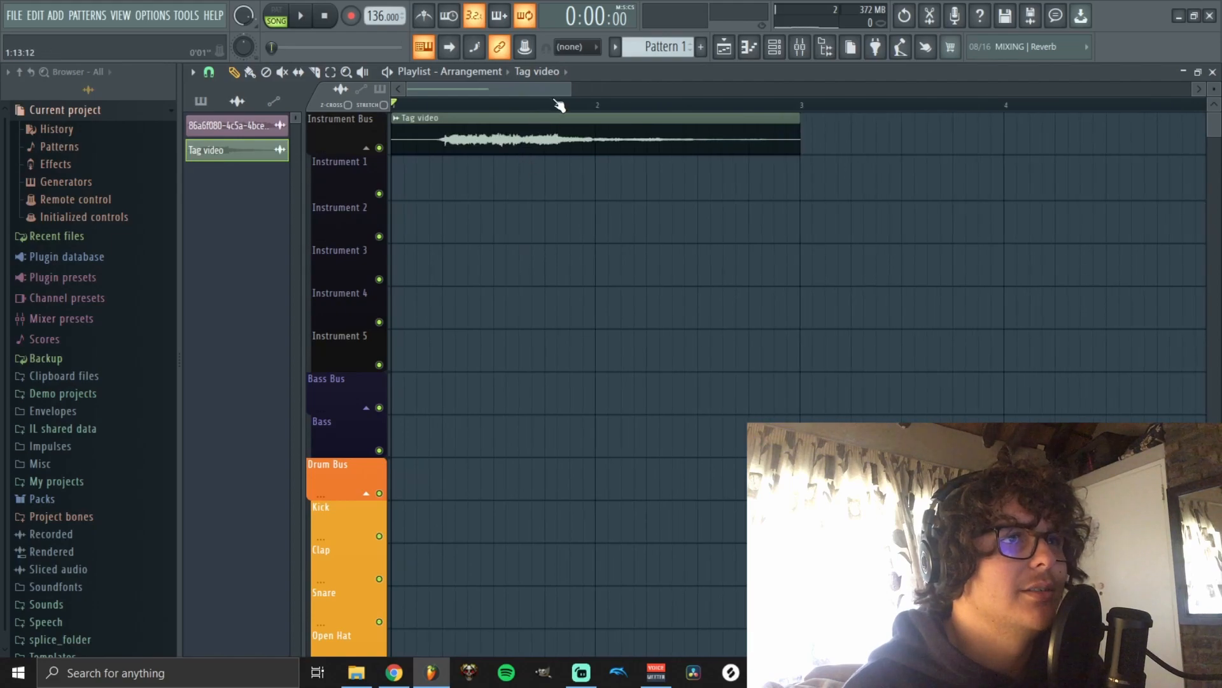
Step: Send the Tag video sample from its settings waveform to the Edison audio editor
double_click(593, 139)
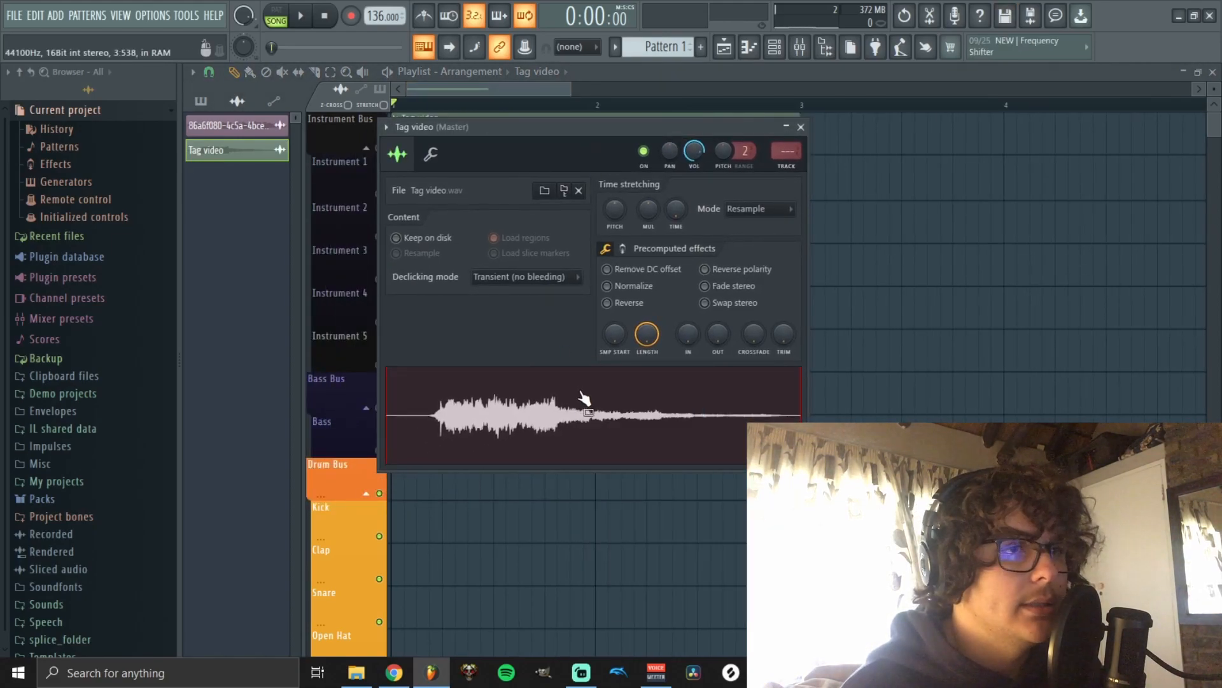
right_click(586, 407)
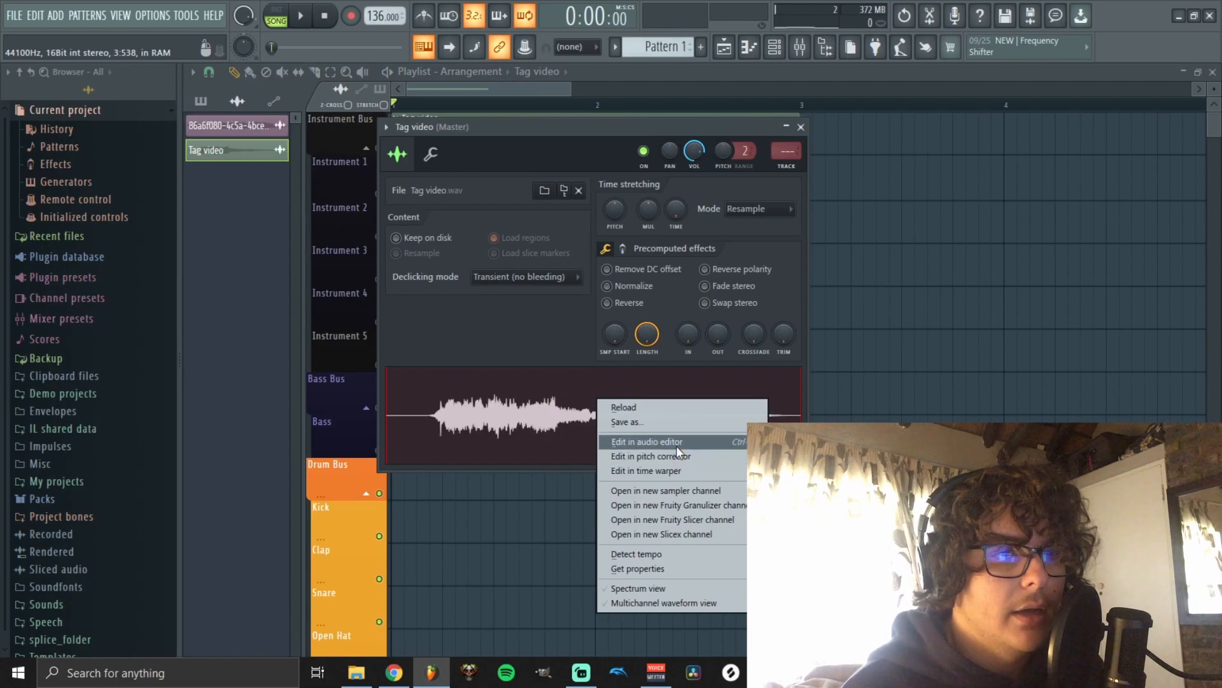
left_click(645, 442)
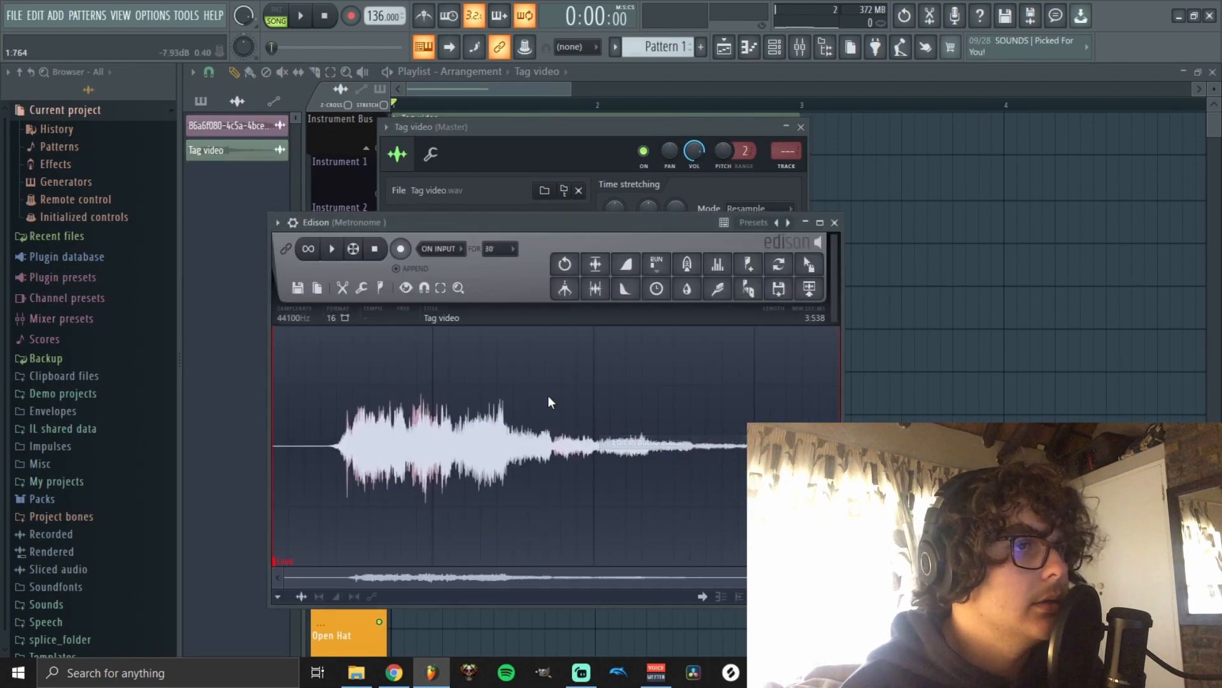